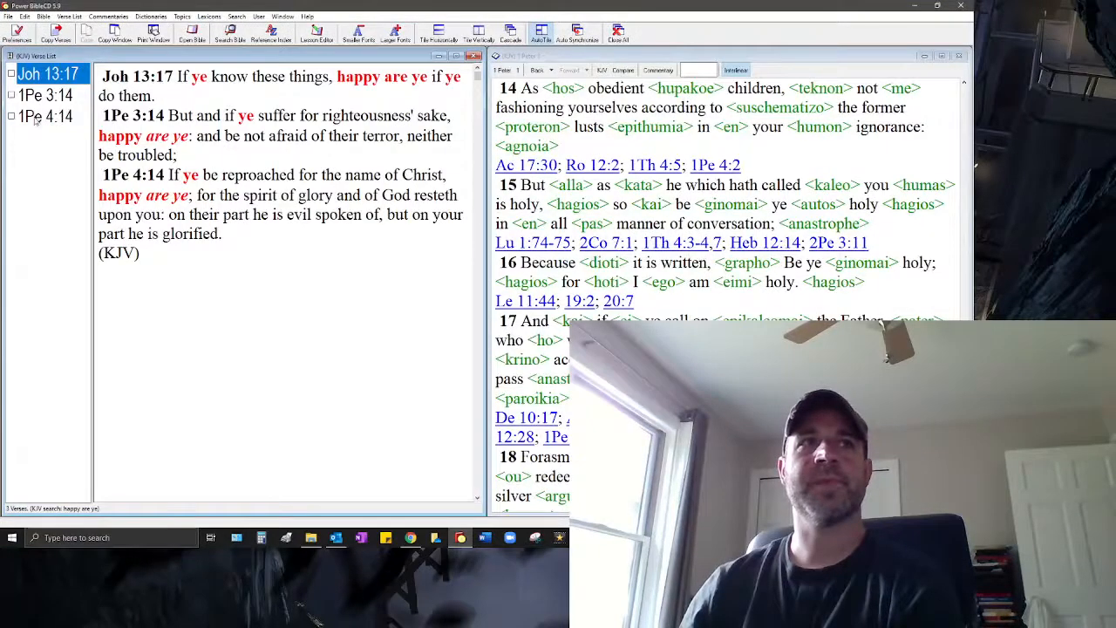
# Load 1 Peter 4:14 in the Bible window from the 'happy are ye' search results.
pyautogui.click(46, 115)
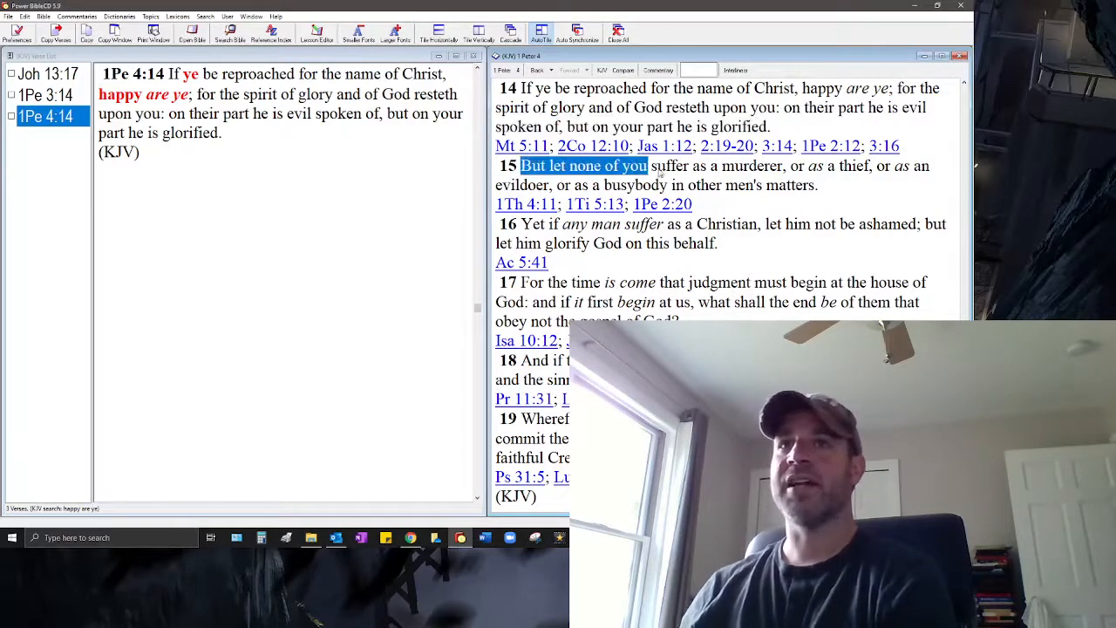
# Highlight 'But let none of you' and then 'busybody in other men's matters' in verse 15.
pyautogui.moveTo(522, 166); pyautogui.dragTo(816, 185)
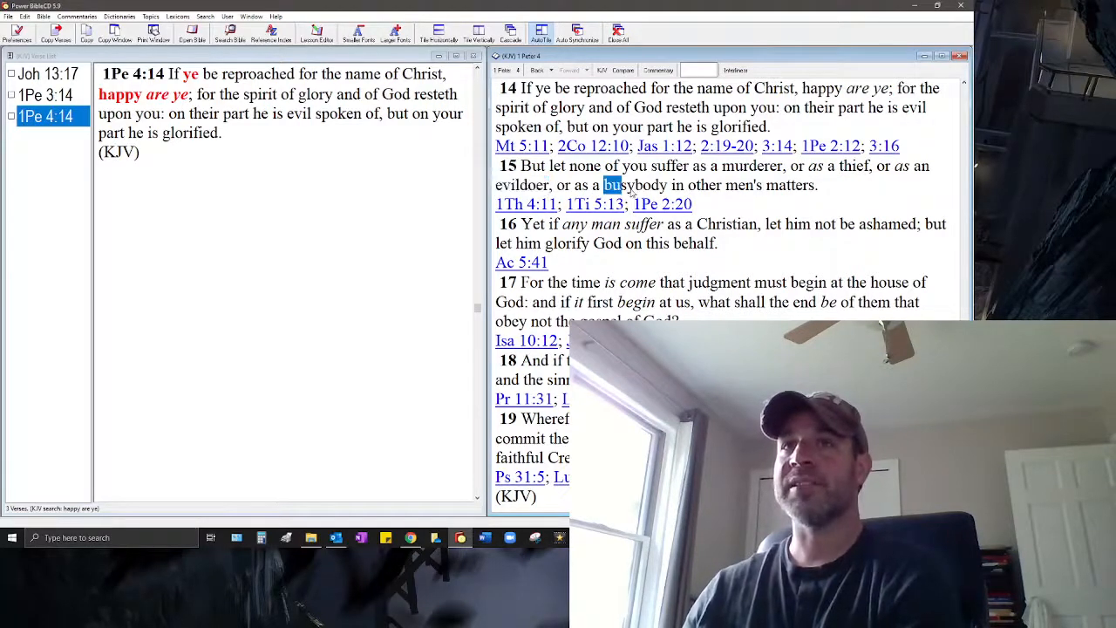
pyautogui.moveTo(602, 184); pyautogui.dragTo(816, 185)
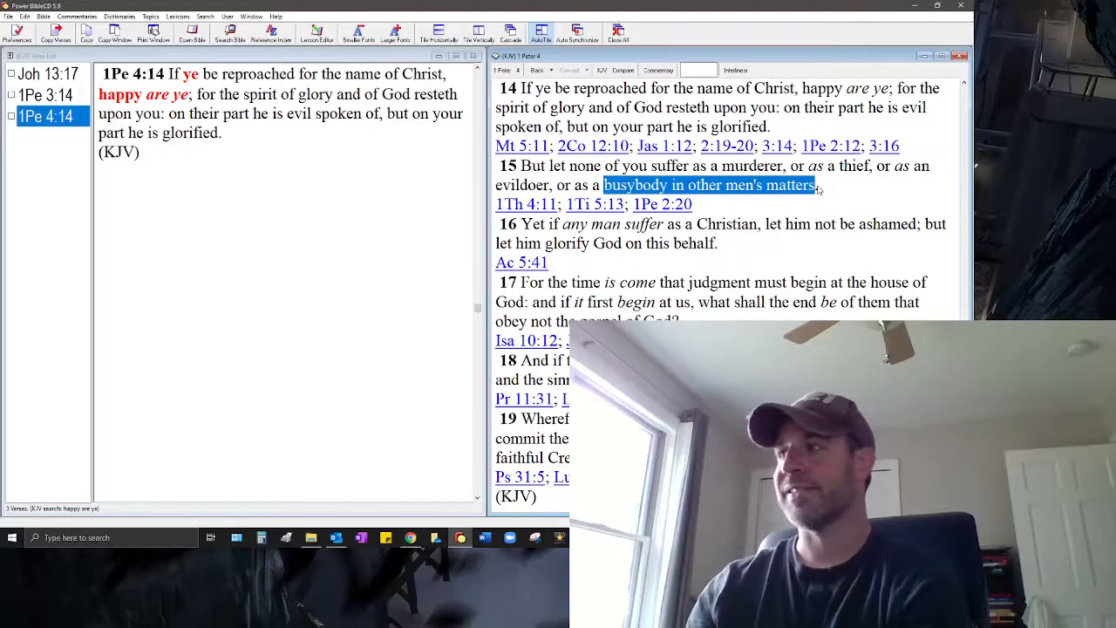